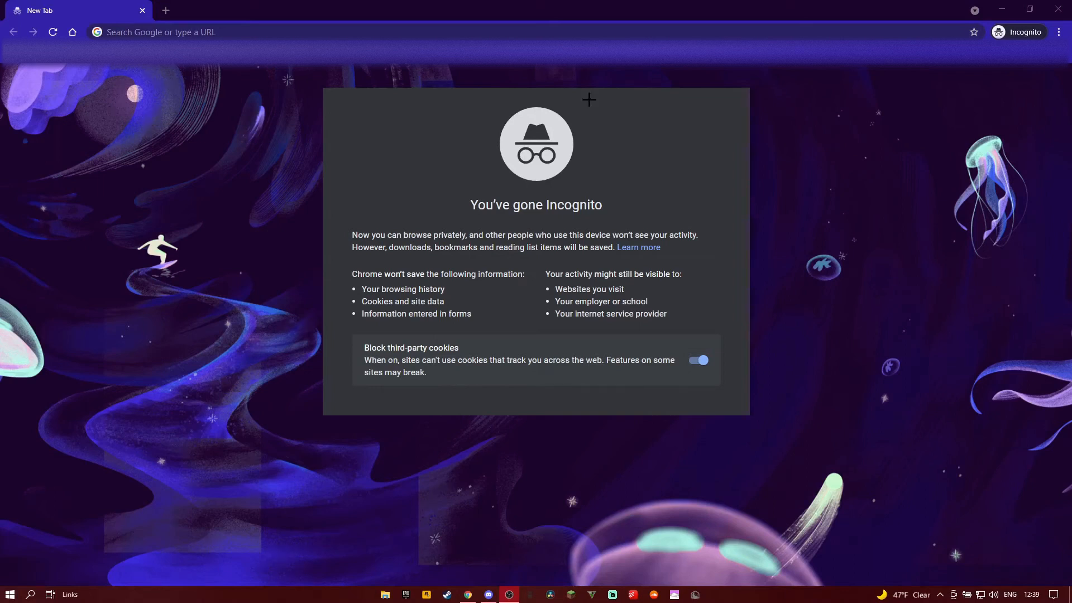
mouse_move(486, 143)
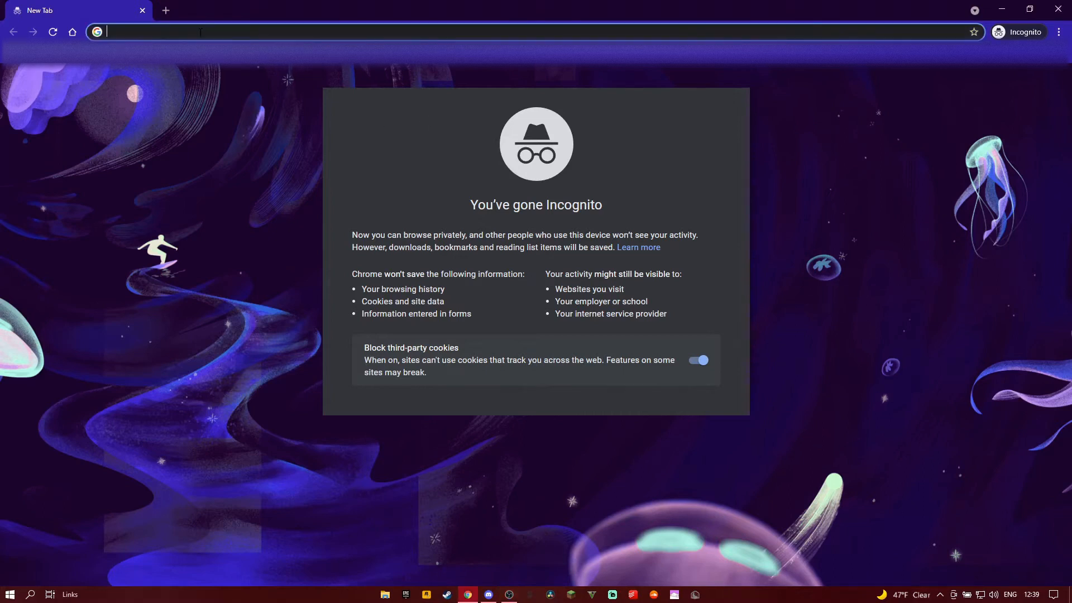
- Load the Dropbox share link for YegsPack 1.17.zip in Chrome
text(dropbox.com/s/w3t7r4onf761b9x/YegsPack%201.17.zip?dl=0)
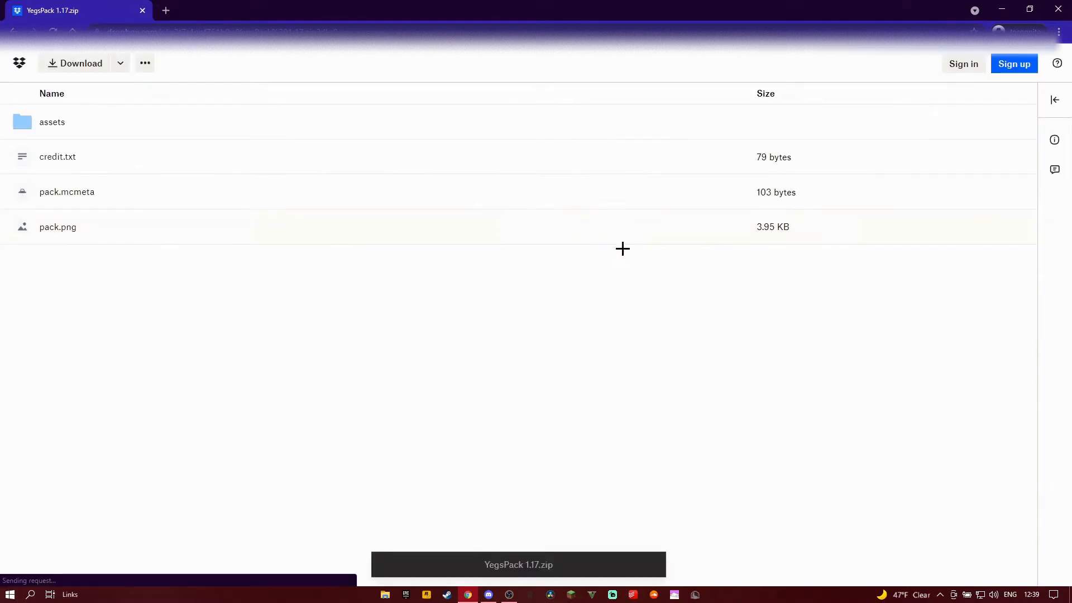
mouse_move(381, 283)
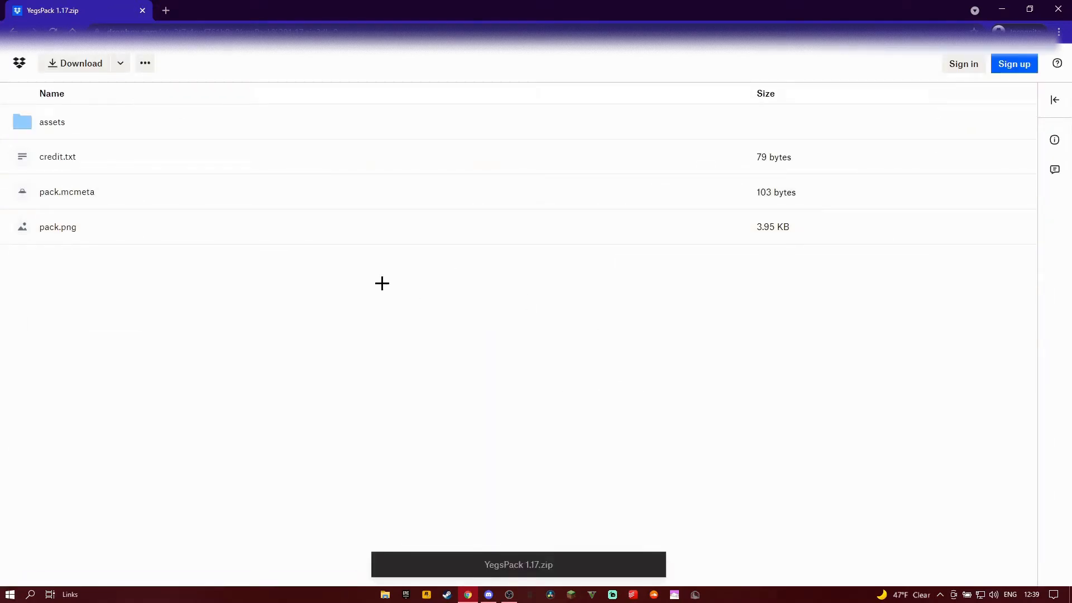
- Download YegsPack 1.17.zip from the Dropbox page's download options
click(74, 63)
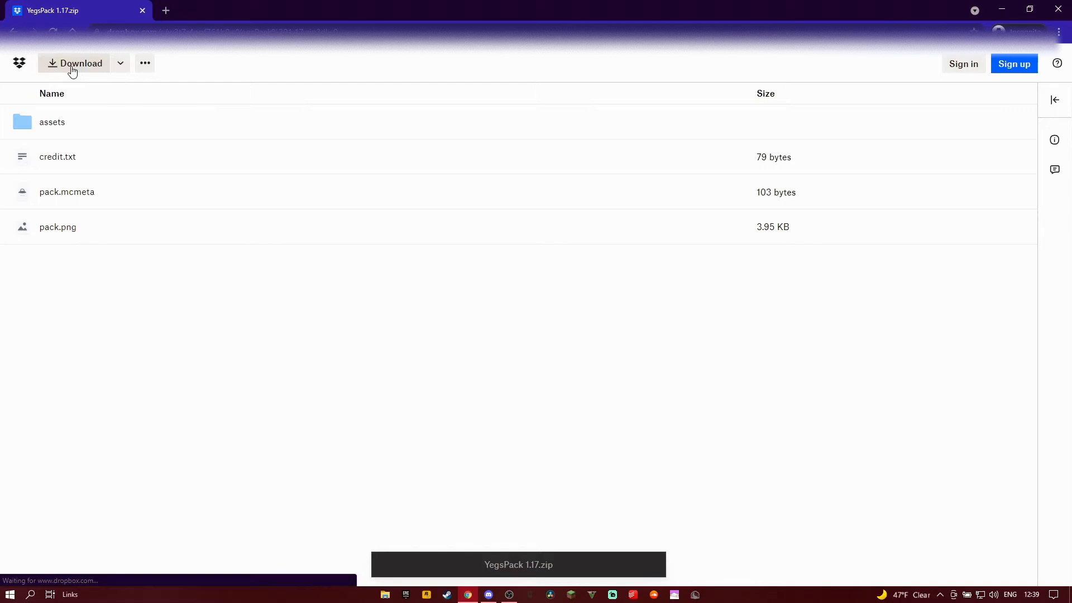
click(80, 63)
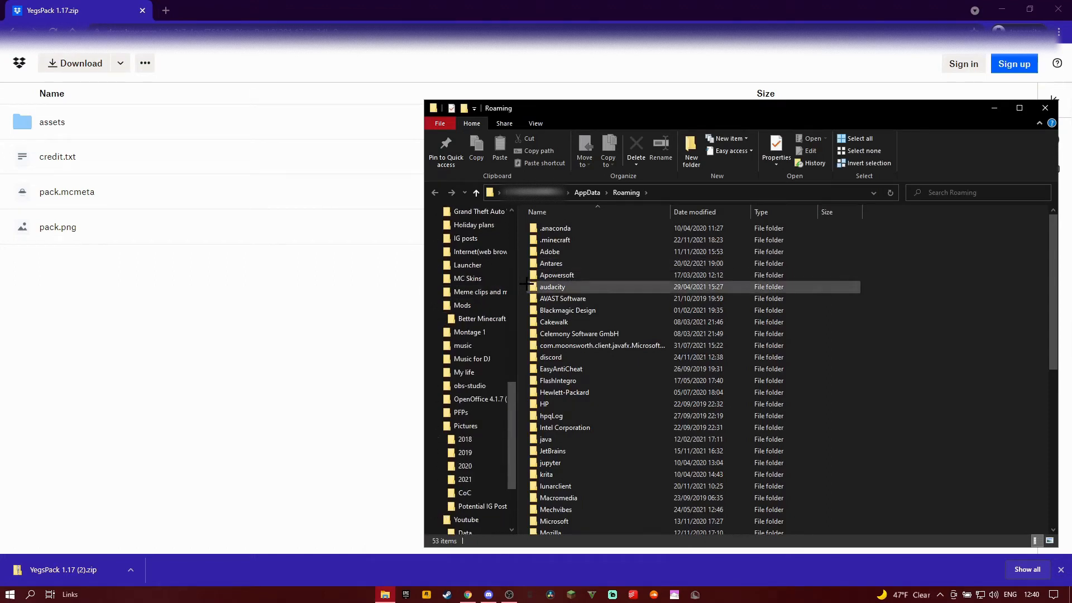
- Navigate from AppData Roaming into .minecraft and its resourcepacks folder
click(551, 252)
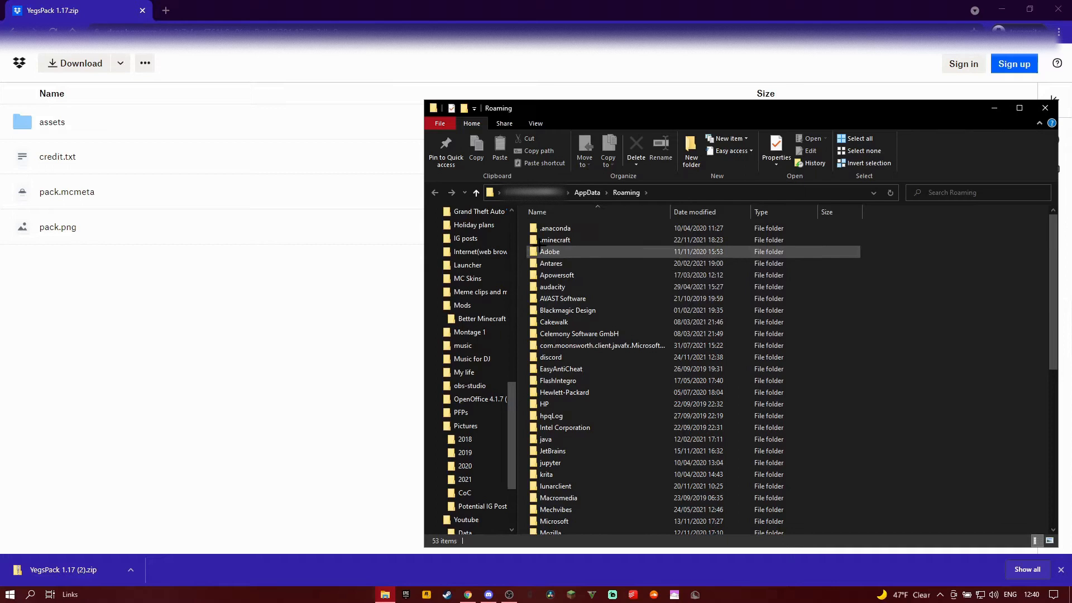
click(555, 240)
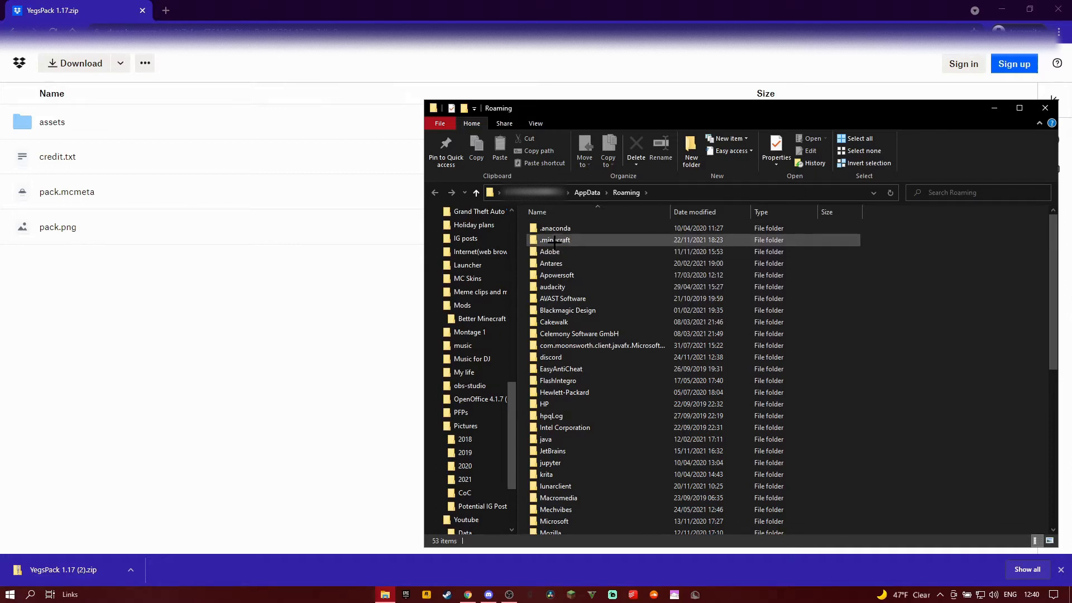
double_click(555, 240)
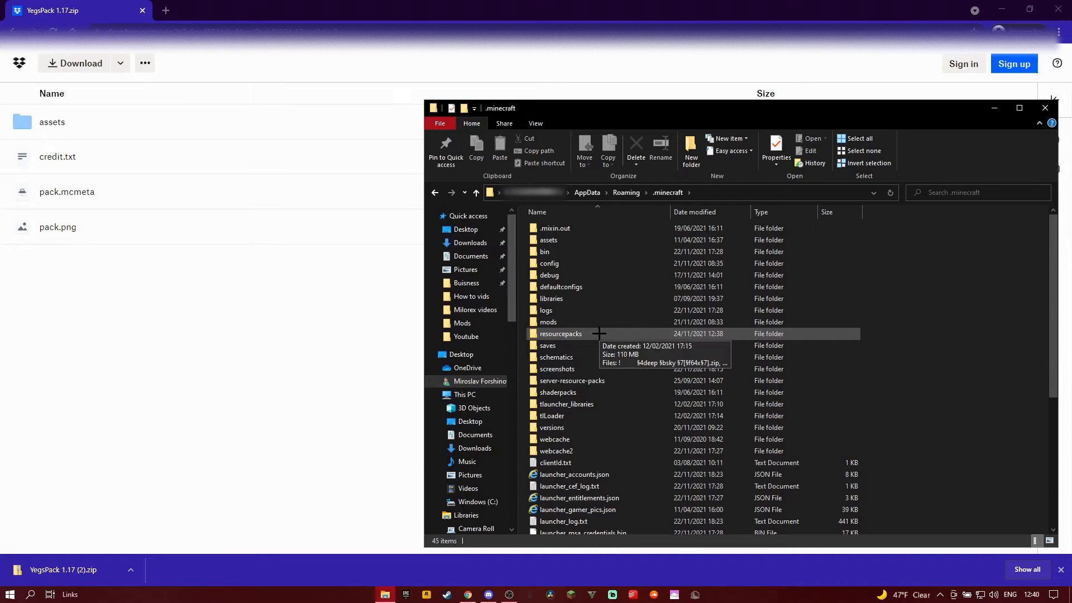
double_click(561, 334)
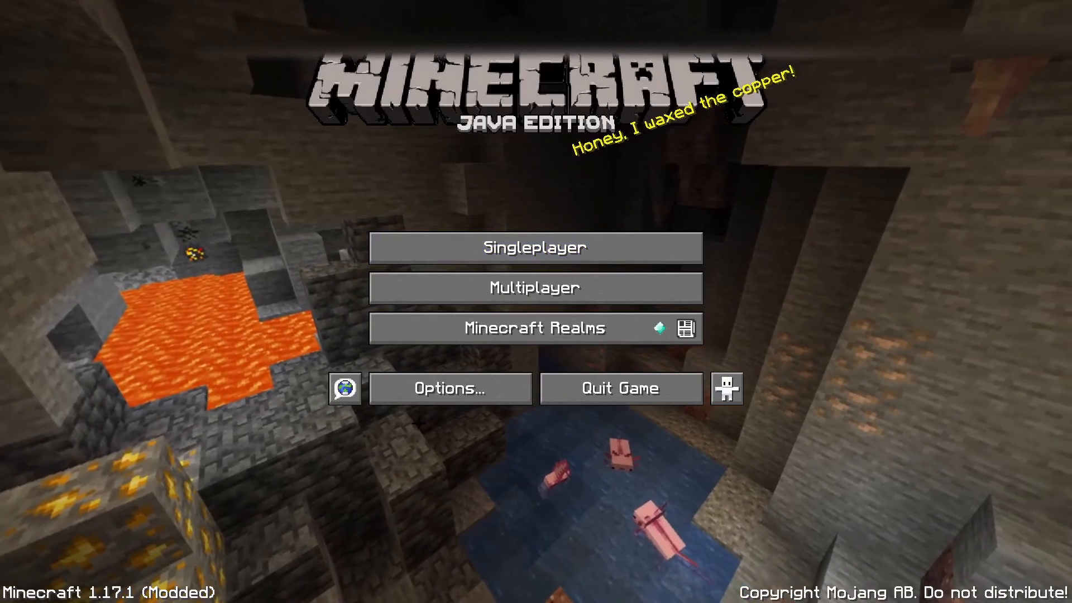
- Go from the title screen through Options to the Resource Packs screen
click(450, 388)
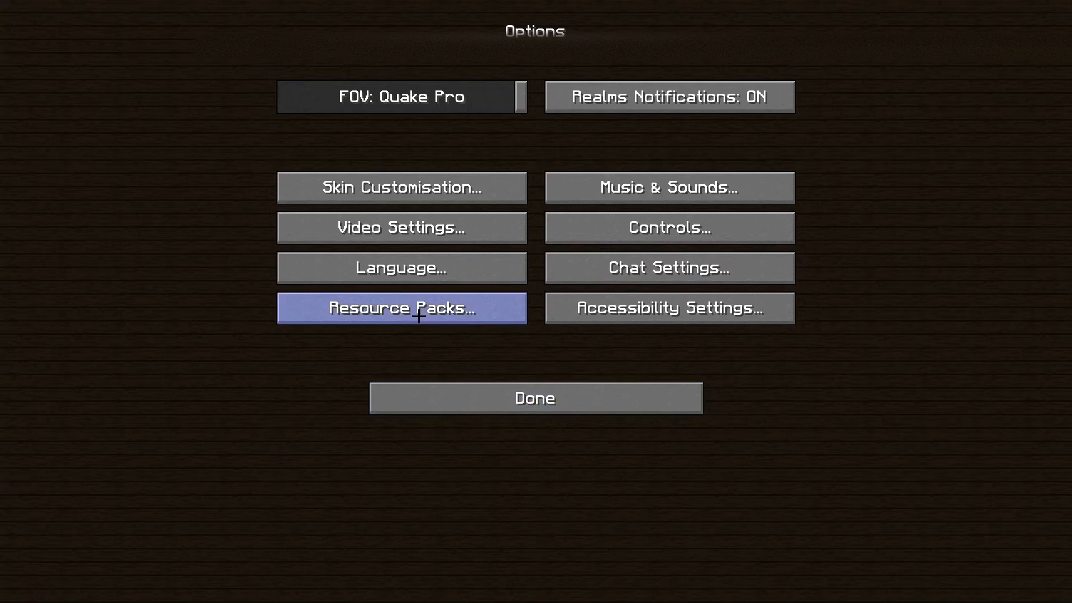
click(401, 308)
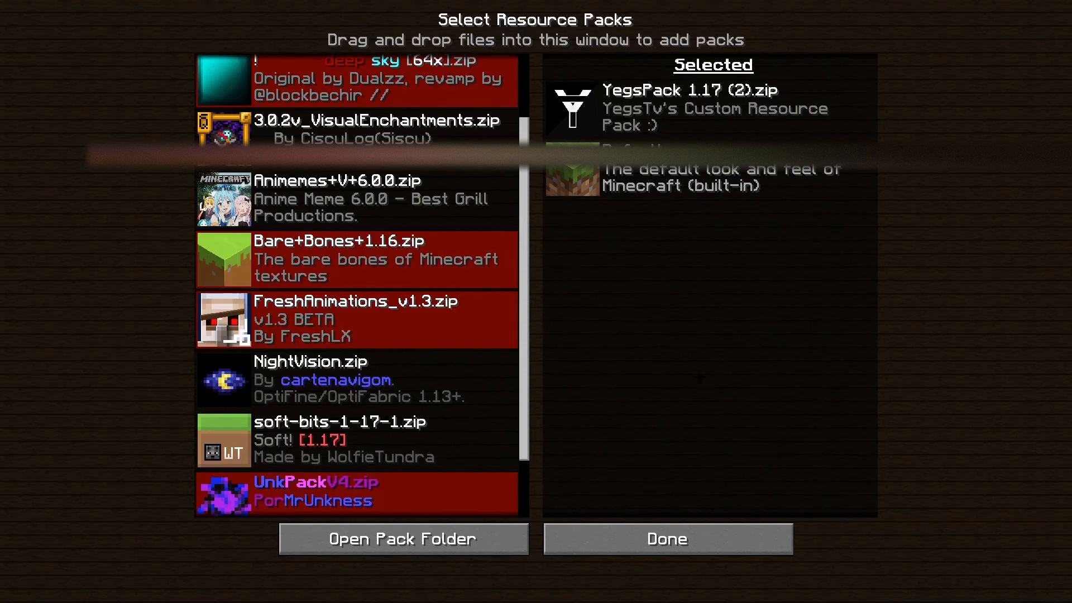
- Confirm YegsPack 1.17 (2).zip as the selected pack and exit Options
click(666, 539)
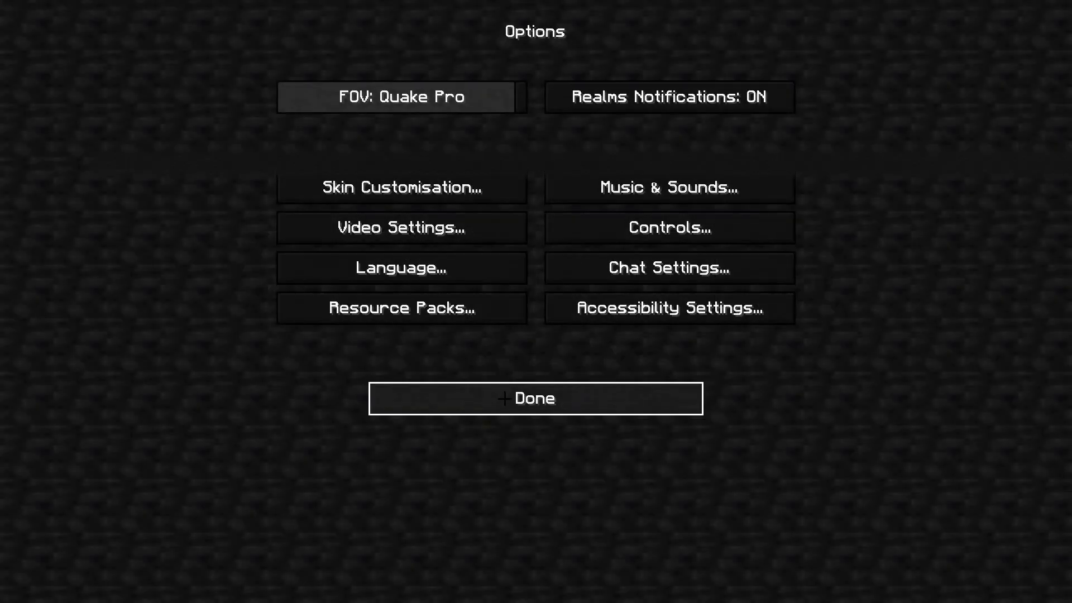
click(535, 399)
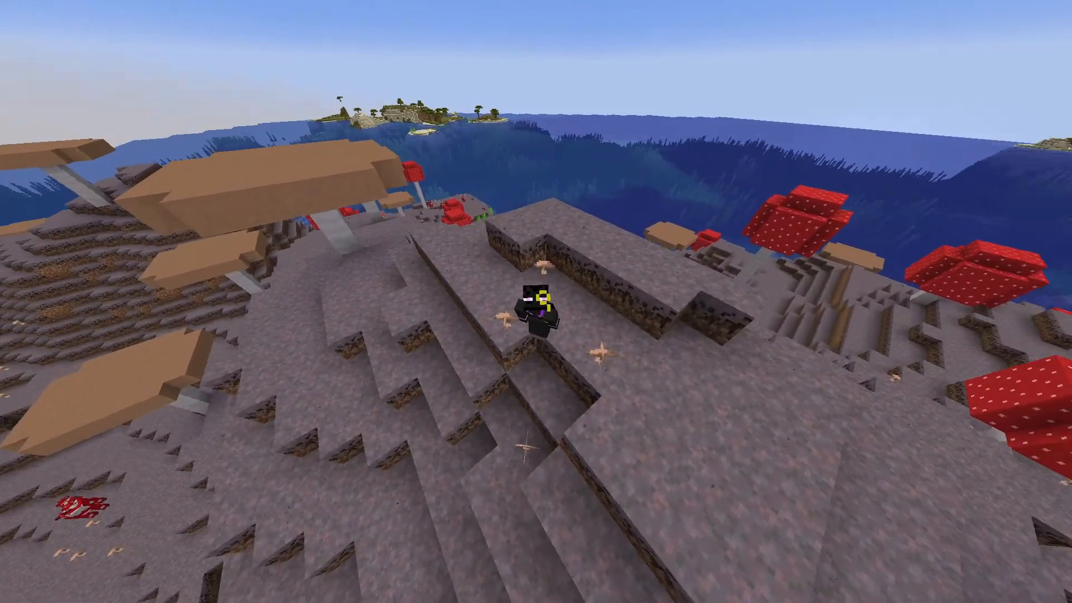
mouse_move(536, 302)
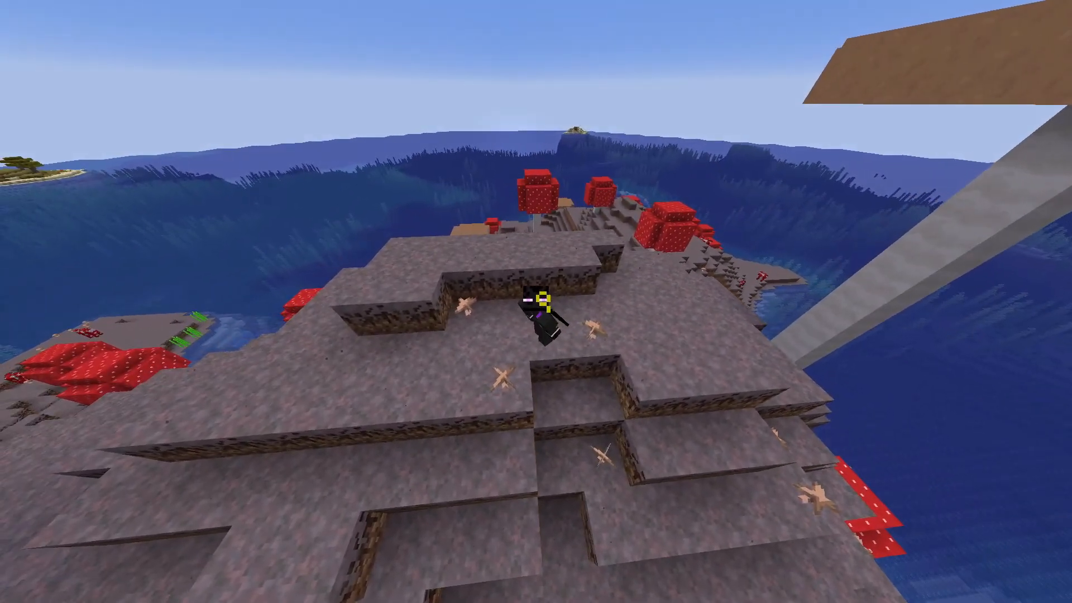